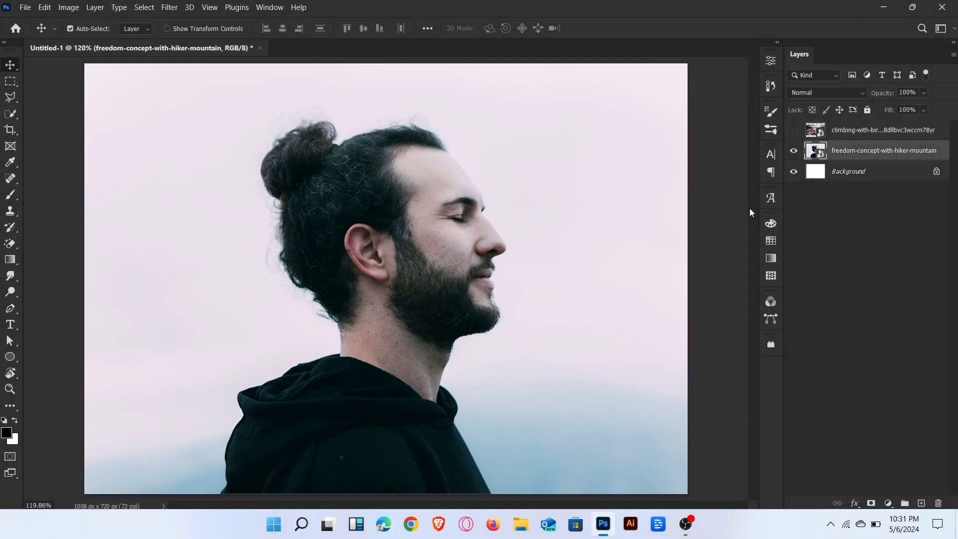
Step: Select the man automatically via Select > Subject to mask the portrait to his silhouette
click(143, 7)
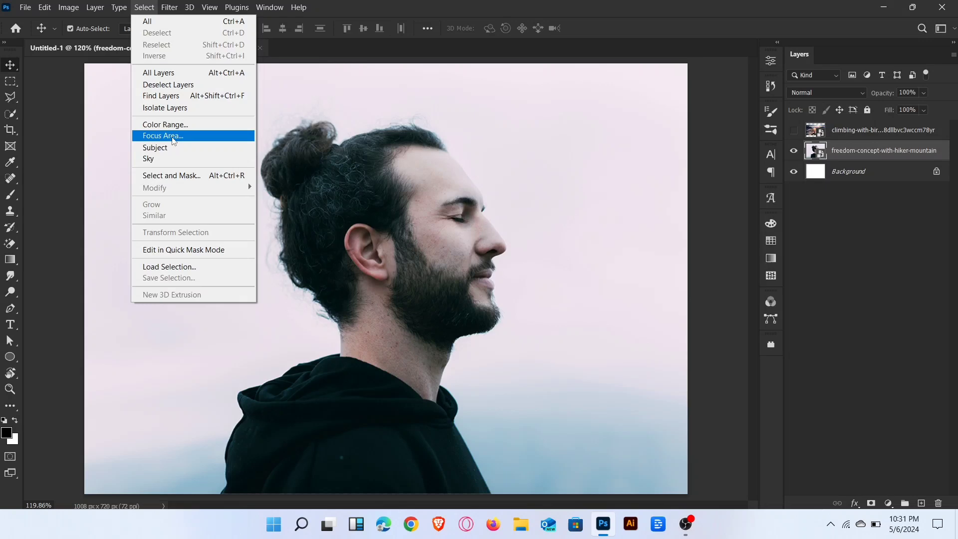
click(155, 147)
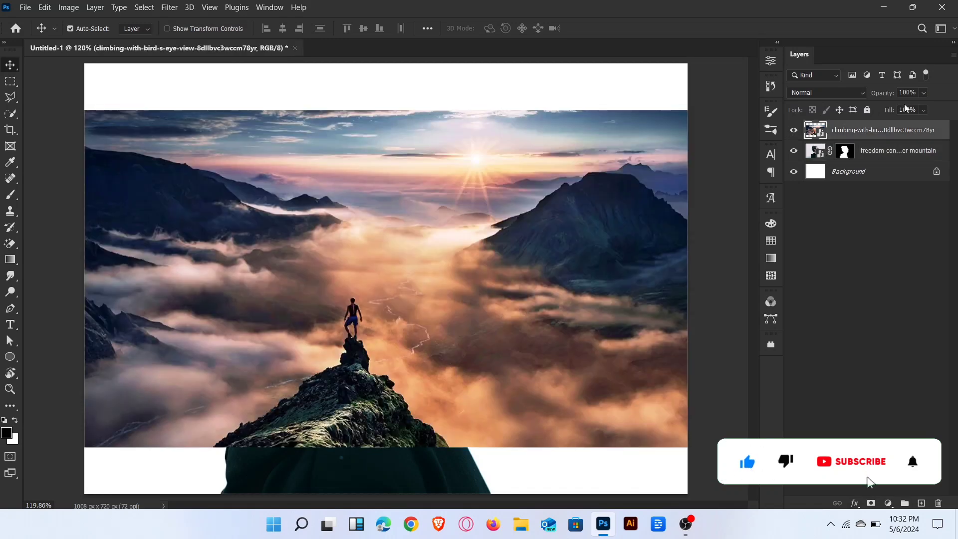
Step: Scale the mountain-and-clouds photo up to about 65% so it covers the canvas width
key(ctrl+t)
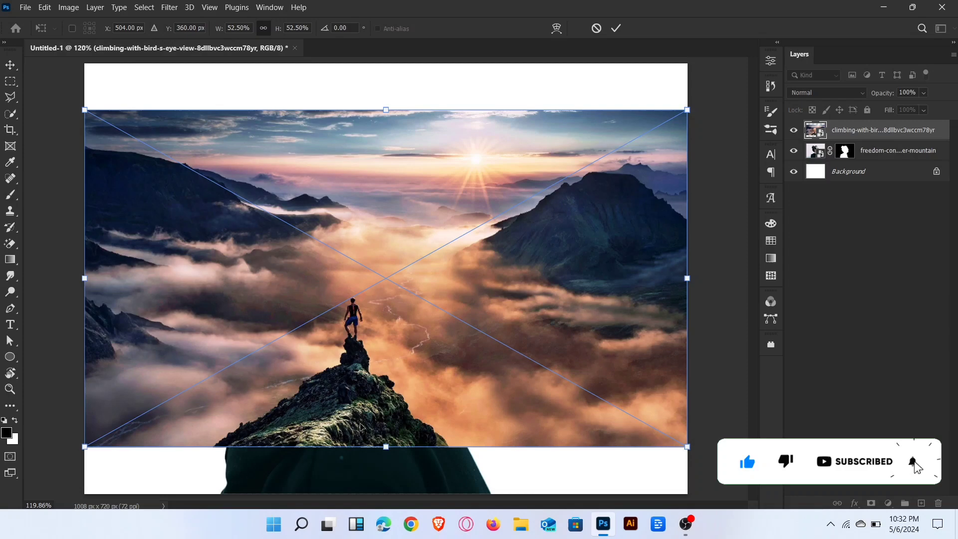
drag(385, 448, 385, 440)
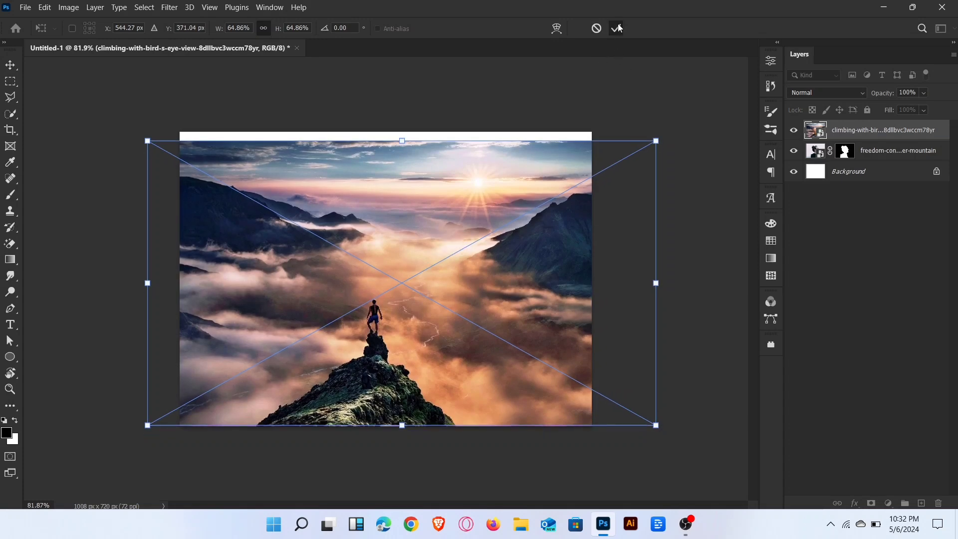
Step: Clip the mountain photo into the man's silhouette and reposition the scene inside it
right_click(882, 129)
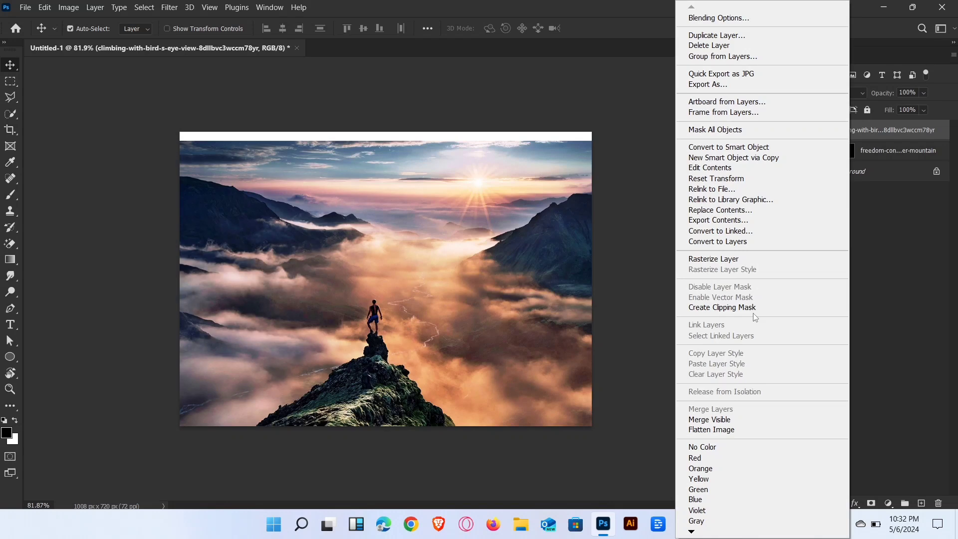
click(722, 308)
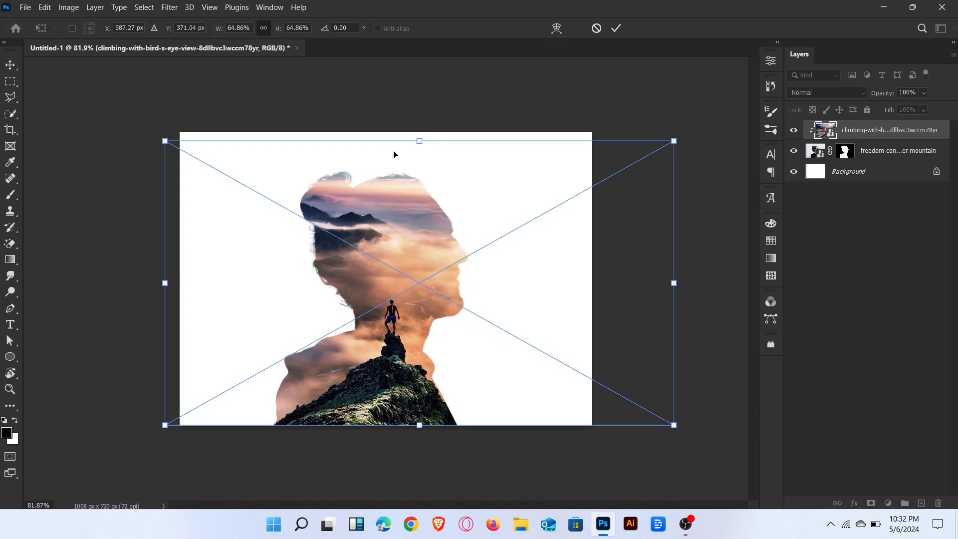
drag(419, 140, 420, 110)
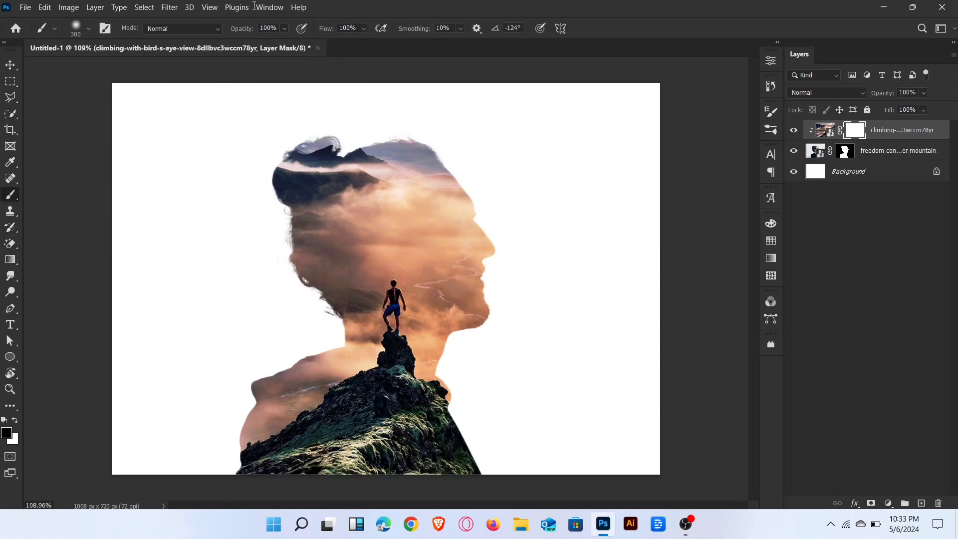
Step: With a soft round brush at 15% flow and 0% hardness, paint the mask to reveal his face and beard
click(363, 28)
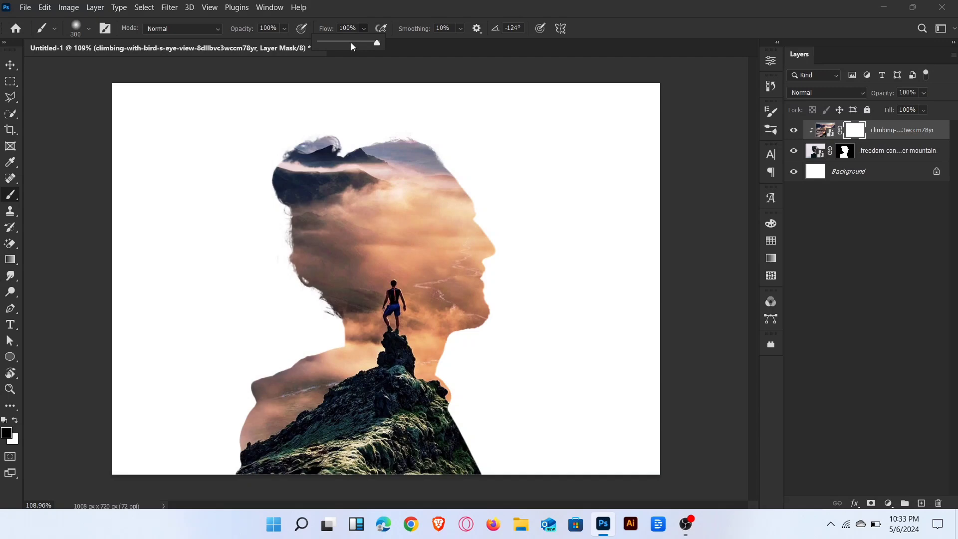
drag(376, 42, 324, 42)
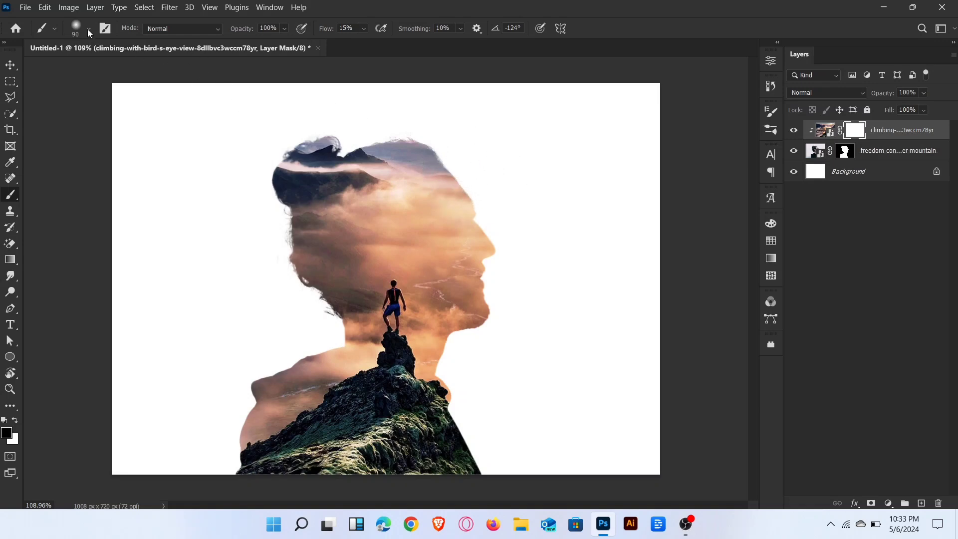
click(89, 28)
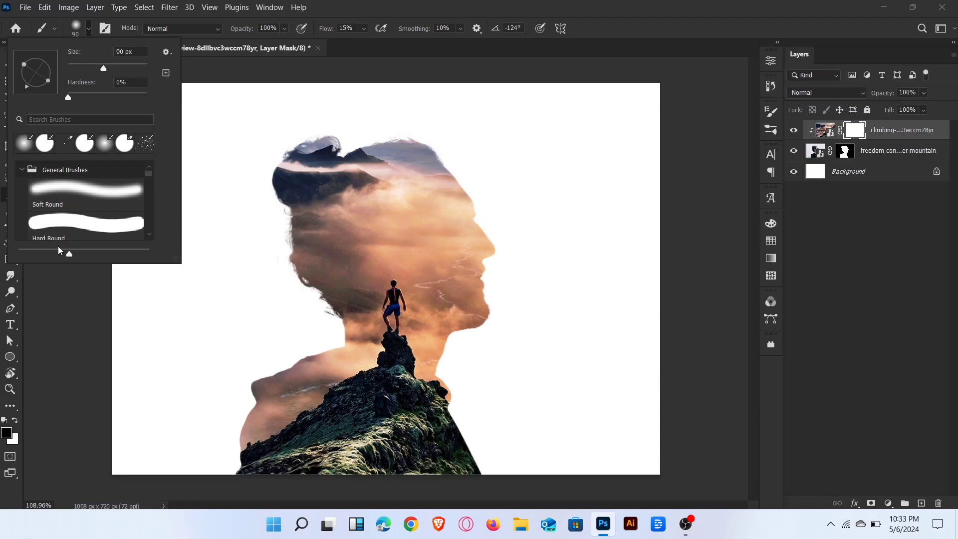
click(86, 190)
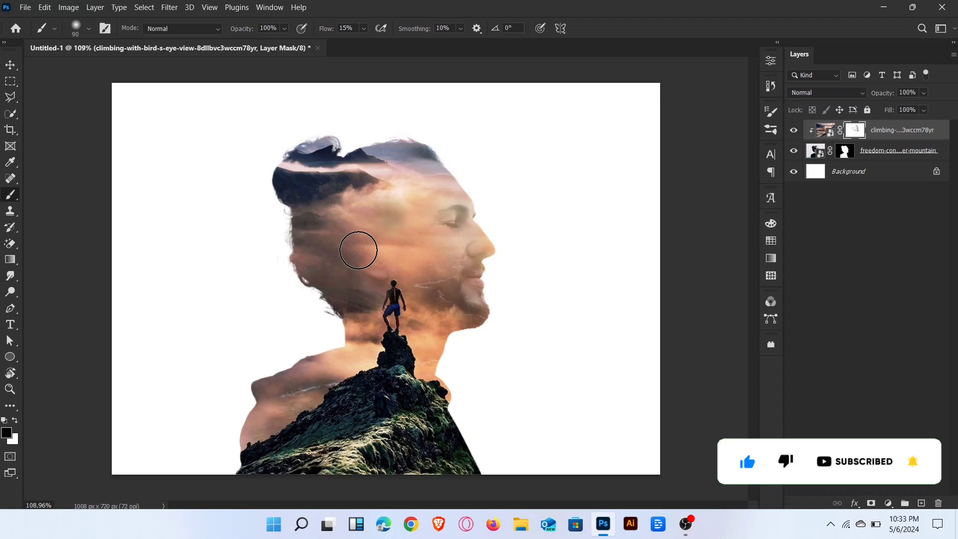
drag(359, 250, 435, 361)
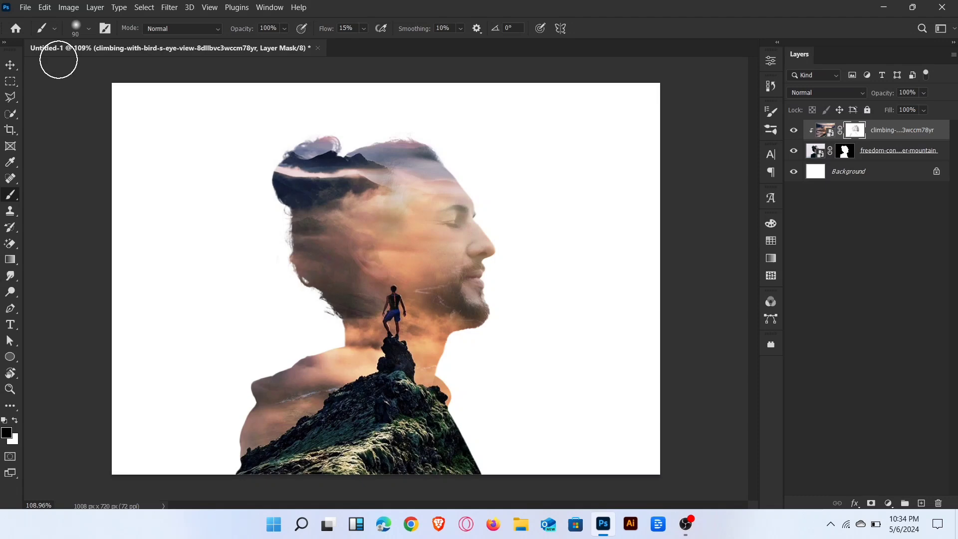
Step: Add a gradient fill above Background fading from peach at the bottom to white at the top
click(10, 65)
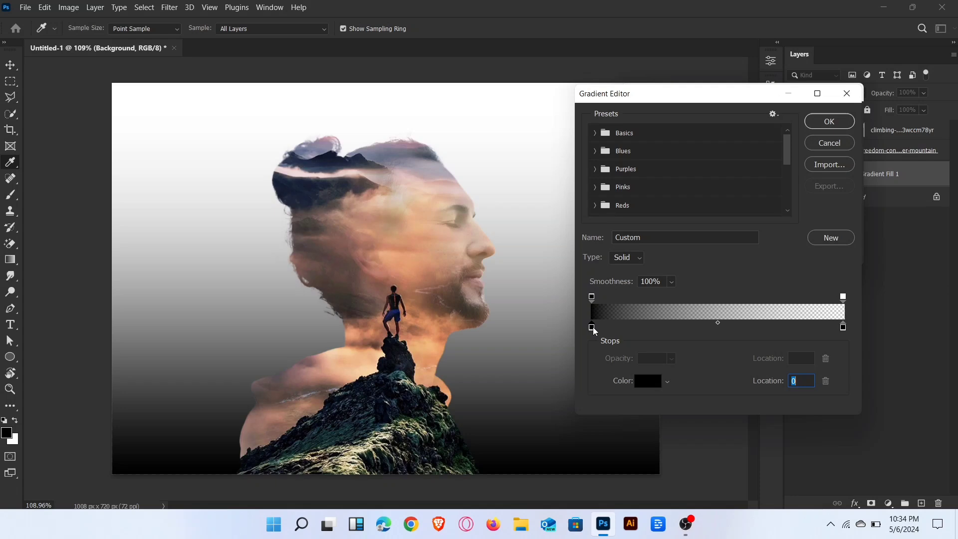
click(648, 380)
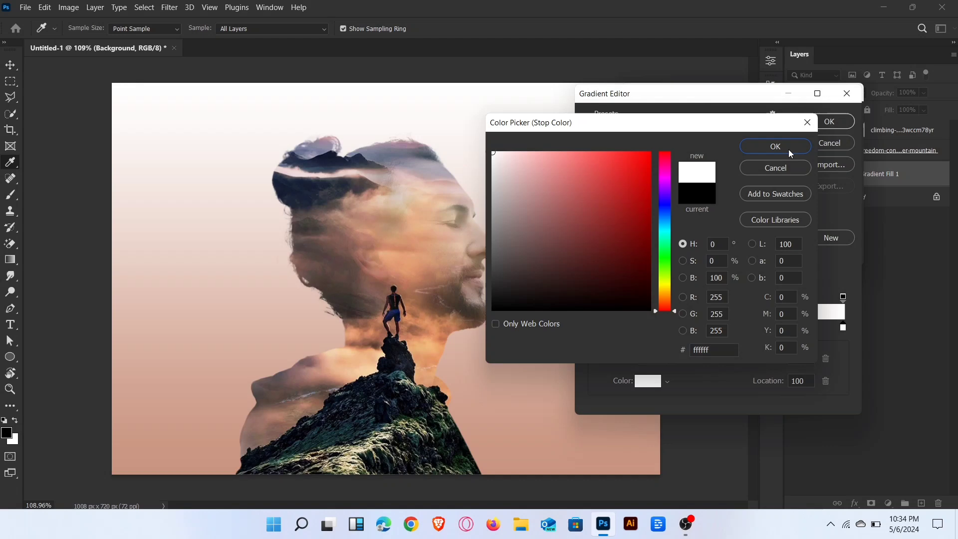
click(775, 145)
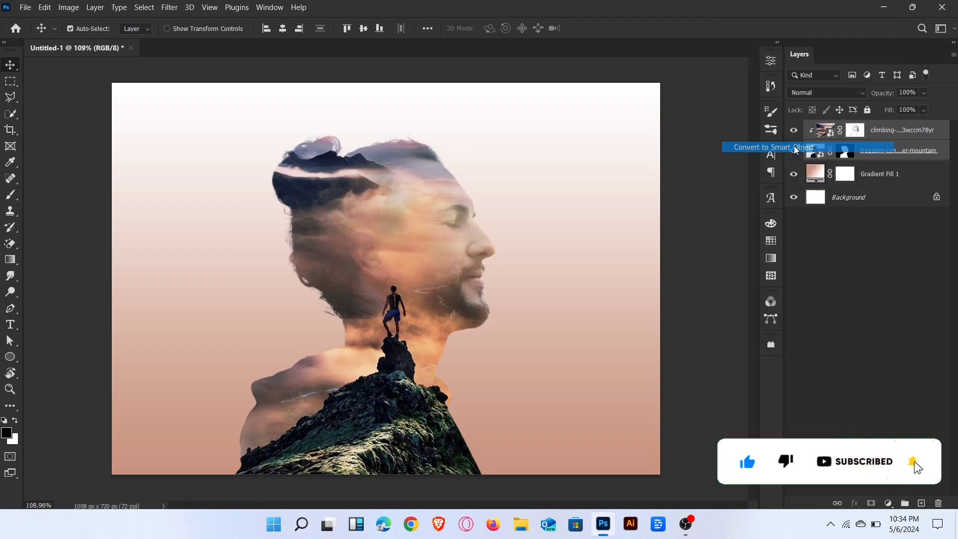
Step: Convert the portrait and mountain layers into one smart object above the gradient
click(169, 7)
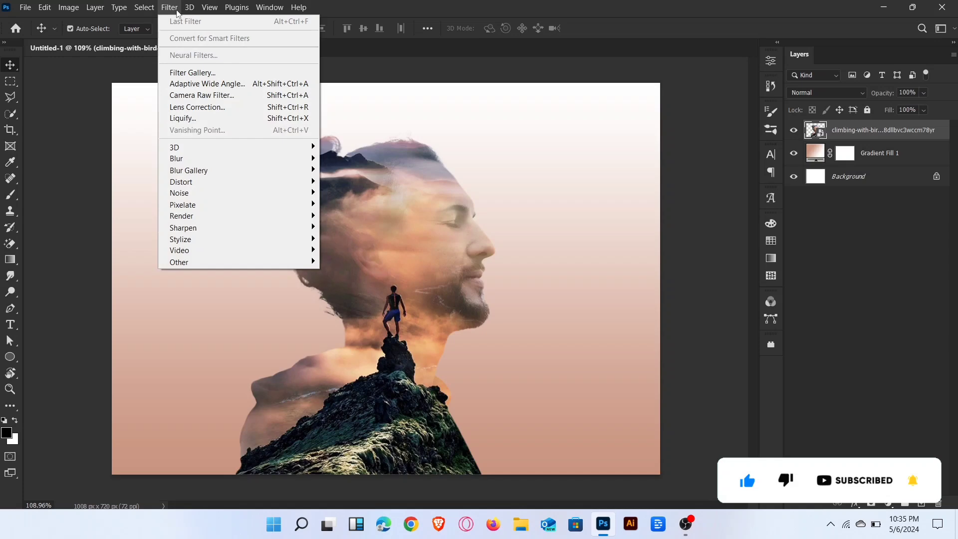
mouse_move(197, 106)
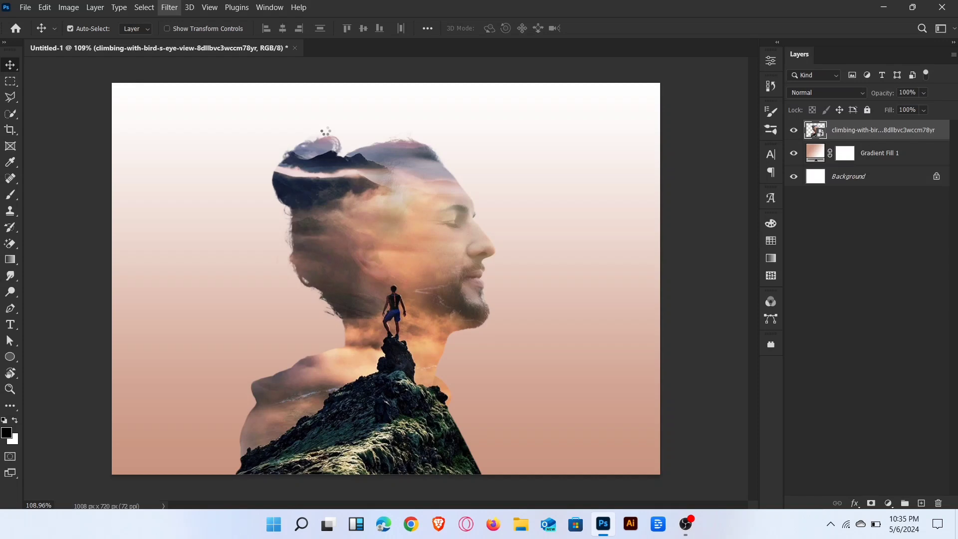
Step: Apply a Camera Raw filter with slightly darker exposure, a little texture and more dehaze
click(169, 7)
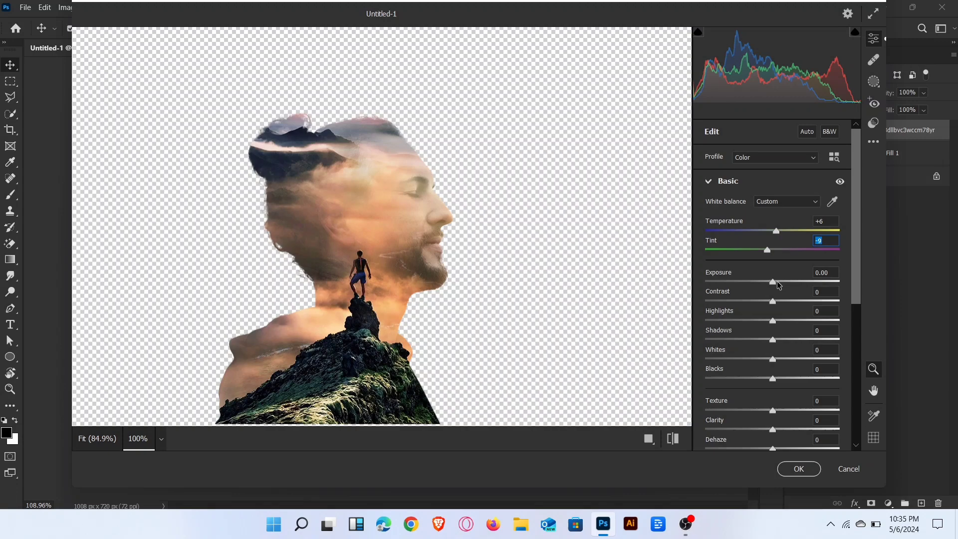
drag(772, 283, 766, 283)
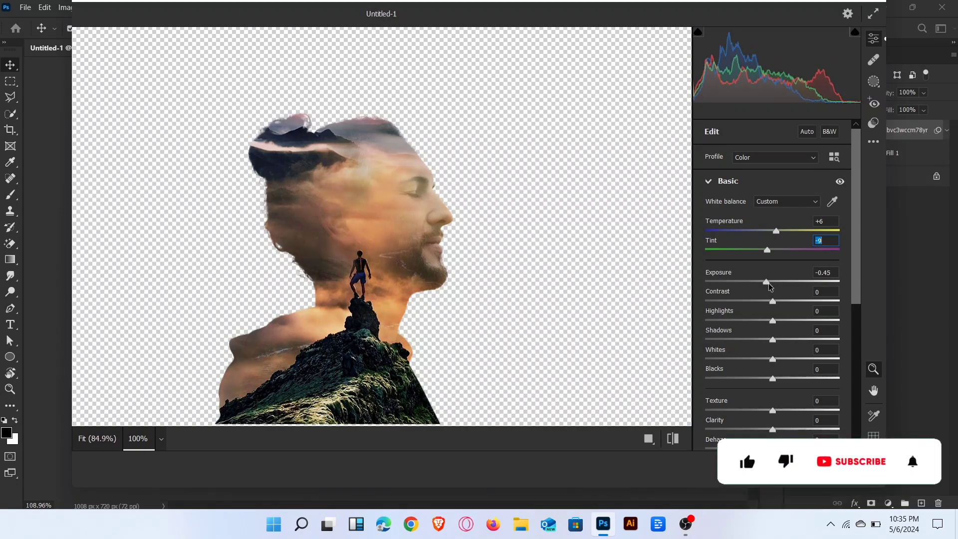
drag(765, 282, 772, 281)
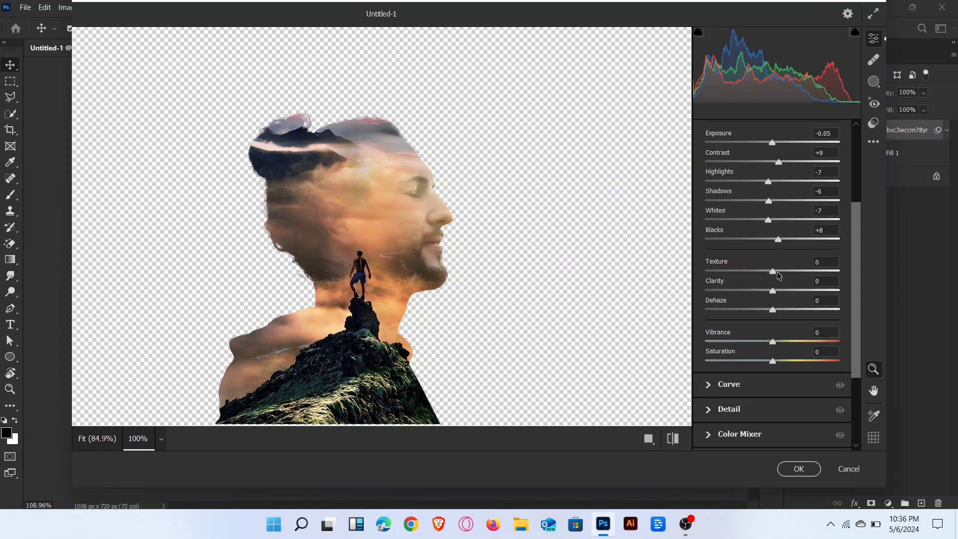
drag(771, 271, 776, 271)
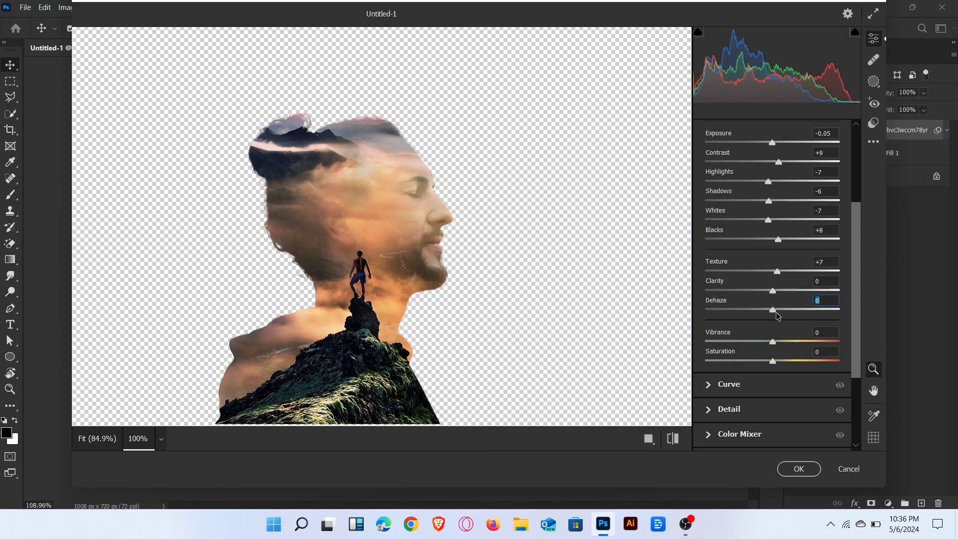
drag(772, 309, 786, 309)
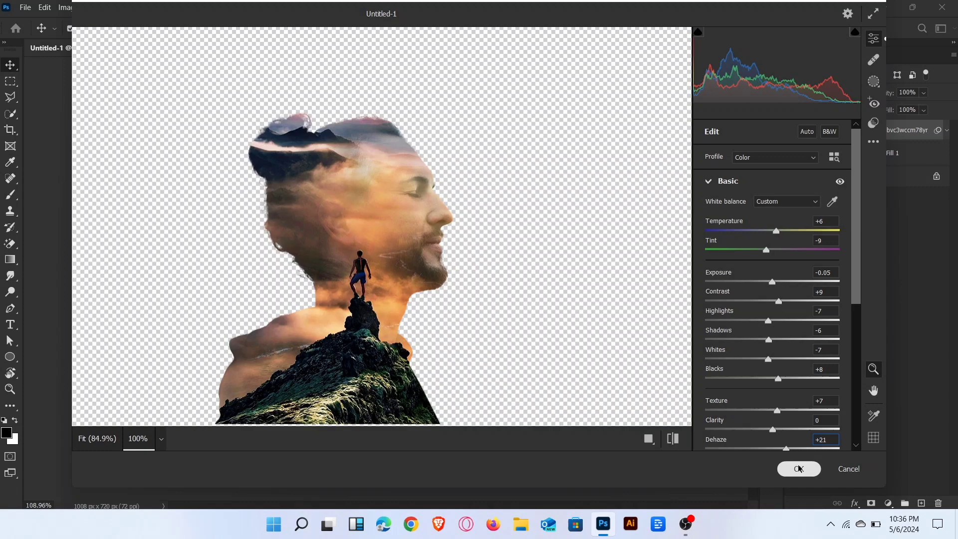
click(799, 469)
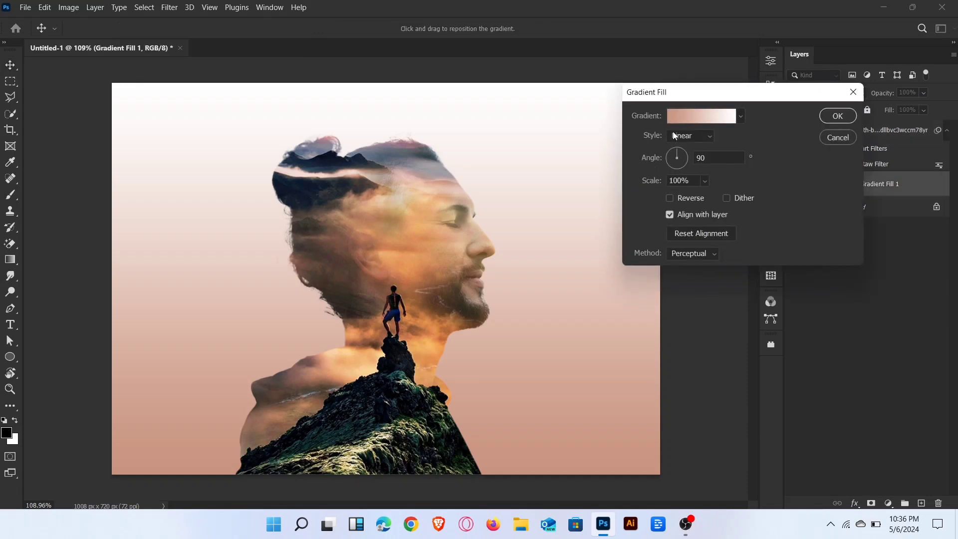
Step: Change the gradient's bottom stop from peach to light grey #cccccc and apply it
click(702, 116)
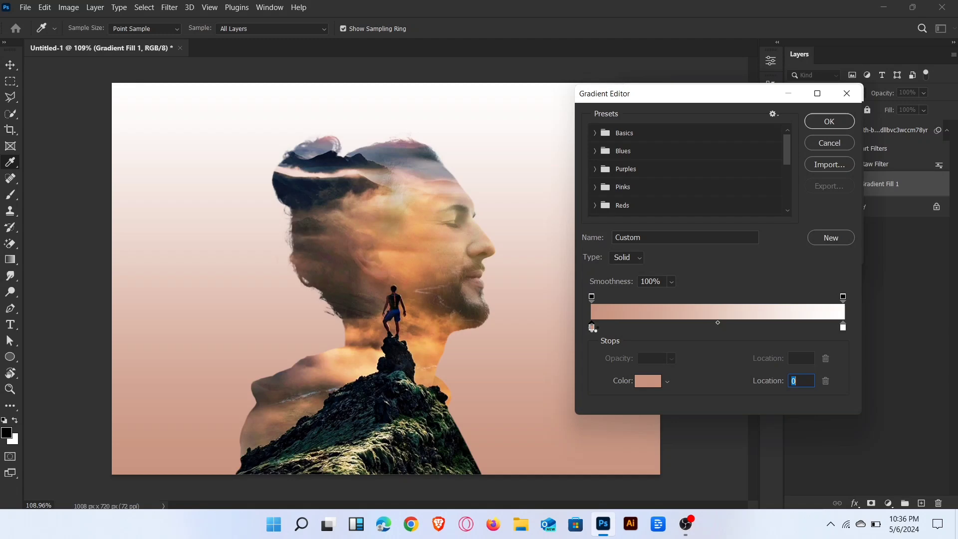
click(647, 380)
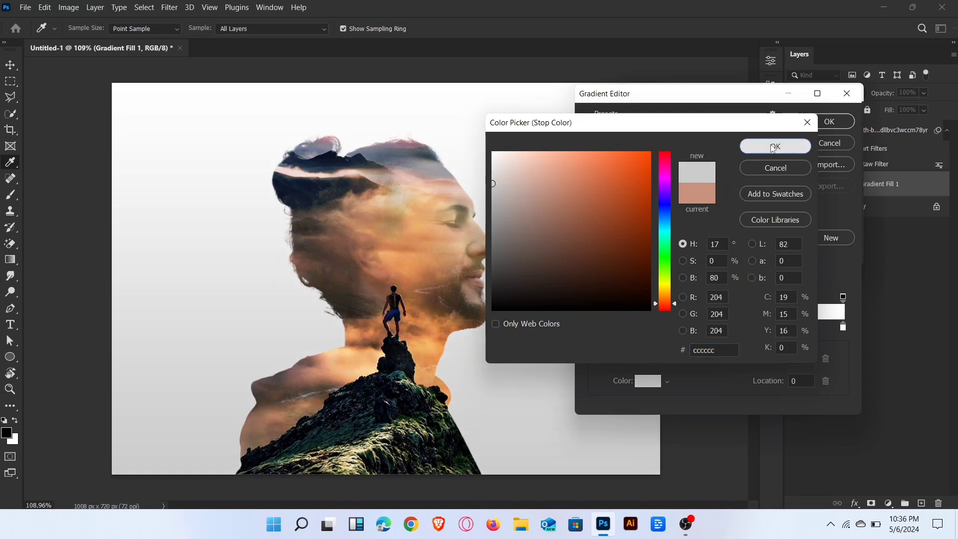
click(775, 146)
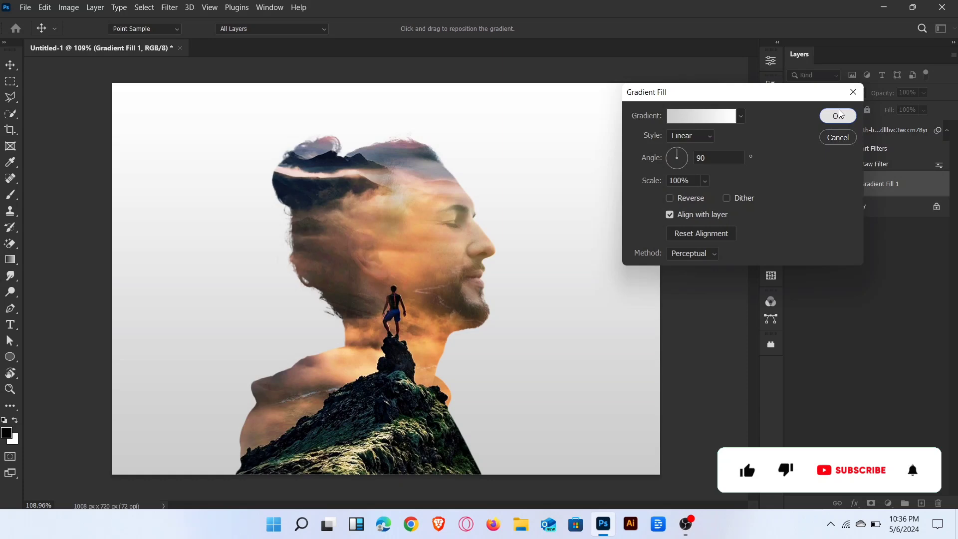
click(837, 116)
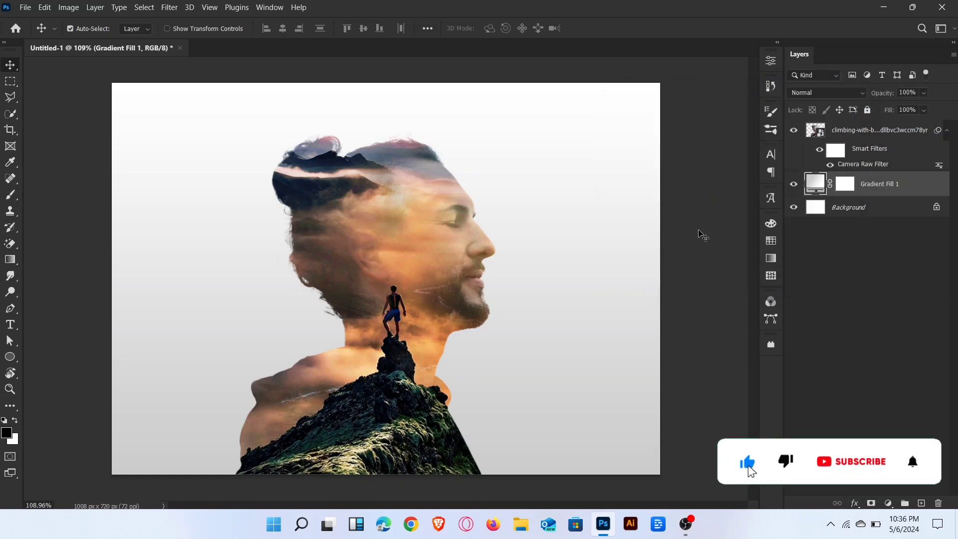